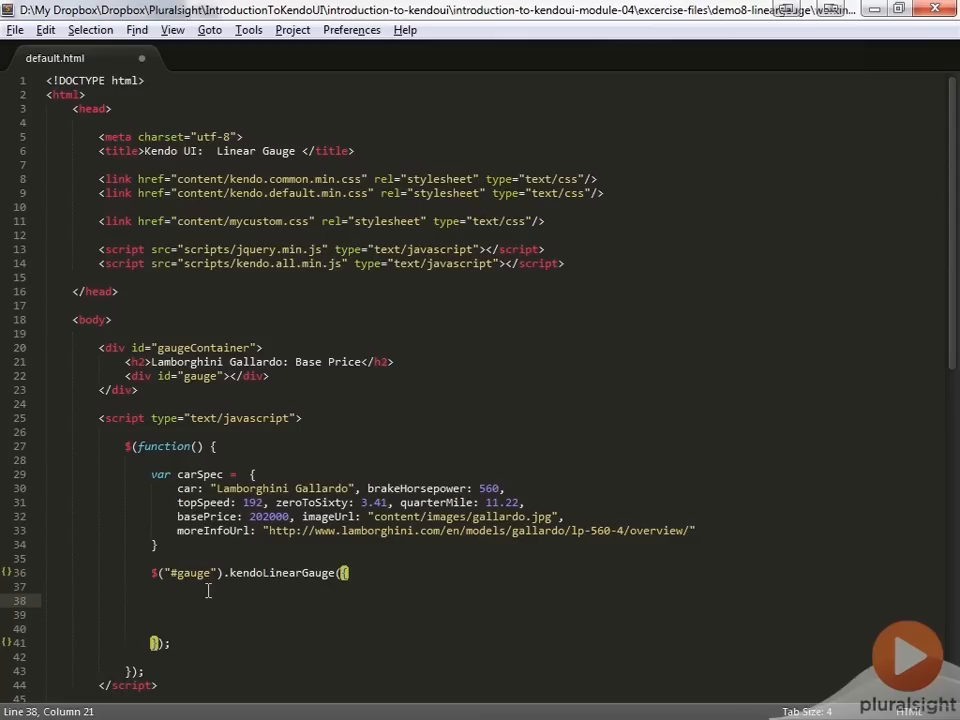
- Begin the pointer options block inside the kendoLinearGauge call
text(pointer: {)
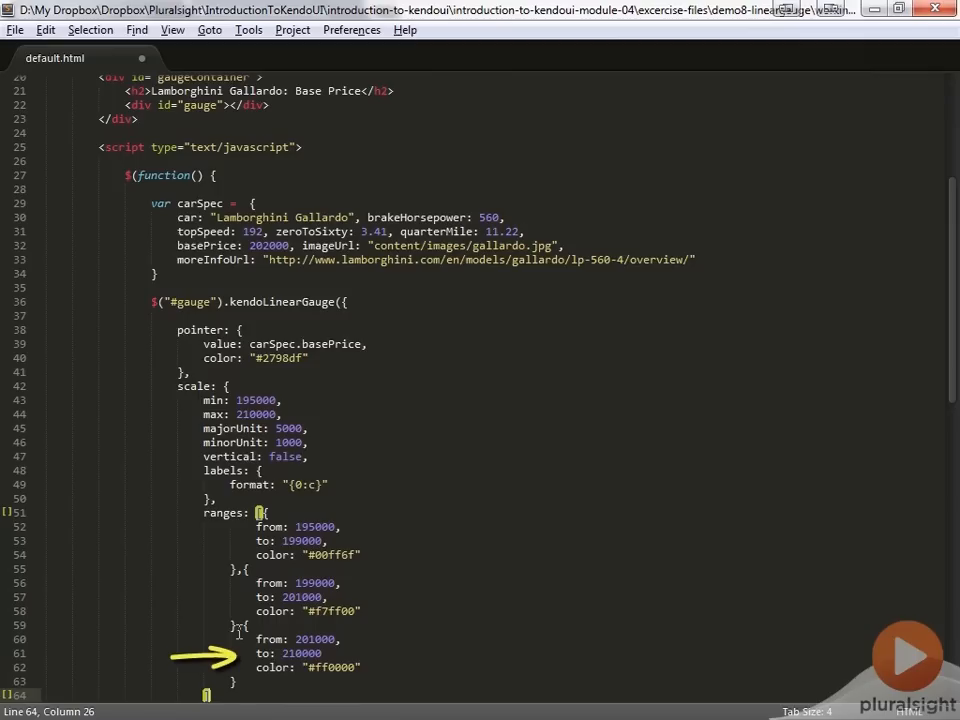
- Save default.html after adding the three coloured ranges from 195000 to 210000
key(ctrl+s)
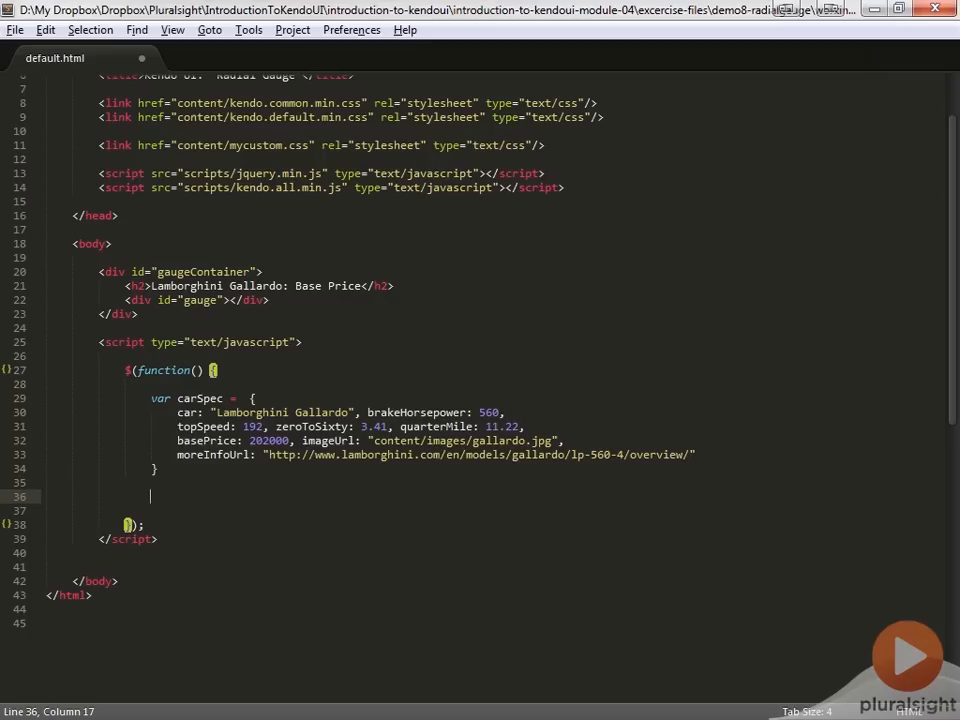
- Write $("#gauge").kendoRadialGauge({ inside the document-ready function
text(k)
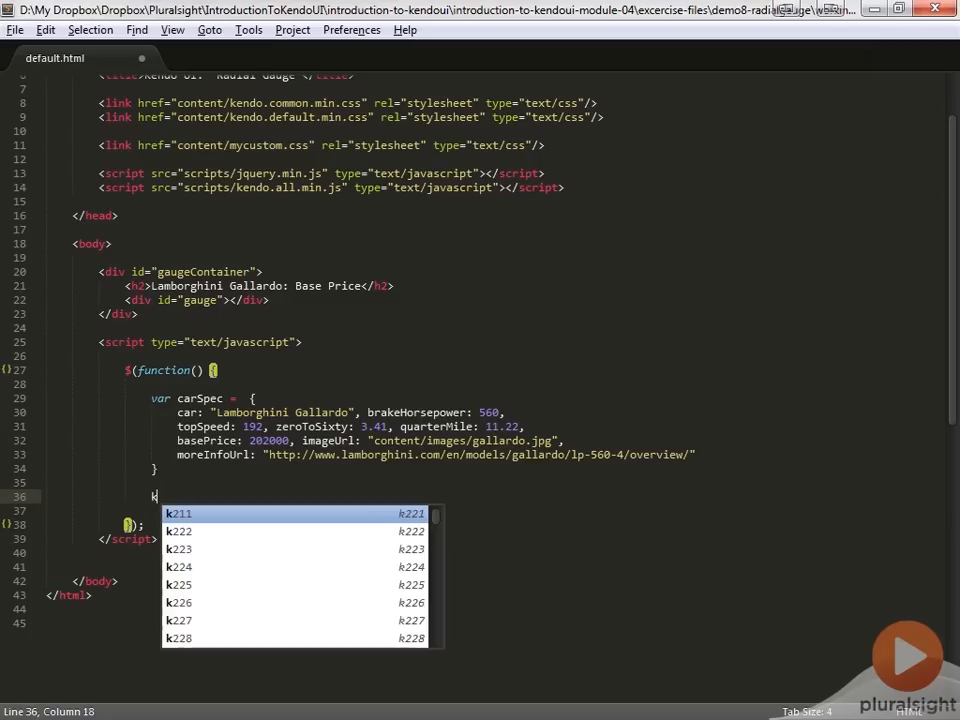
text($("#gauge").kendoRadialGauge({)
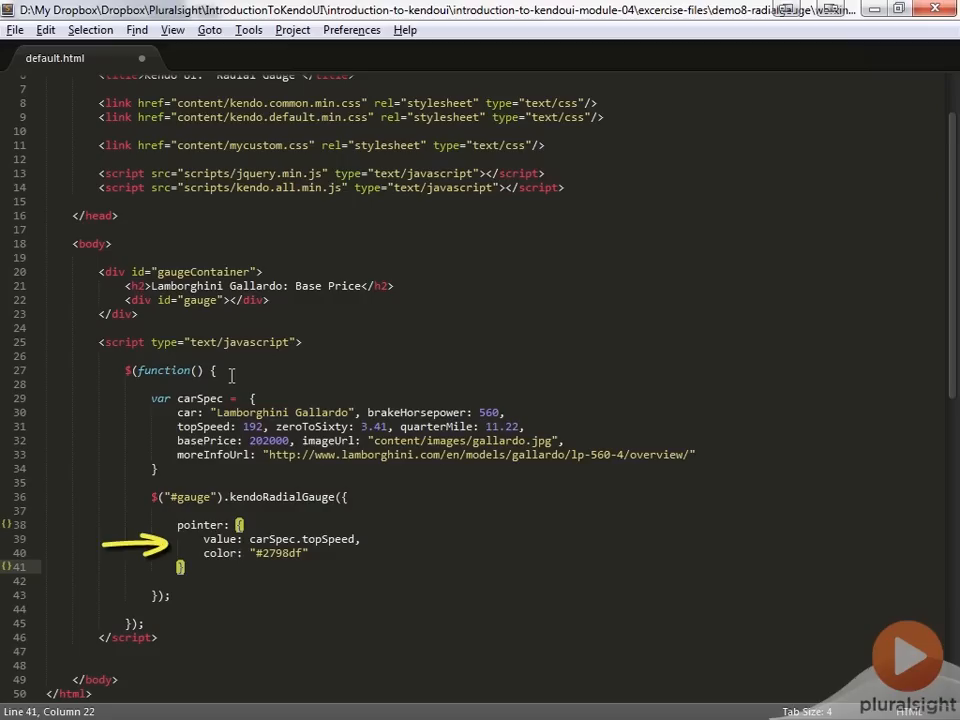
- Set the radial gauge pointer to carSpec.topSpeed with colour #2798df
text(k49)
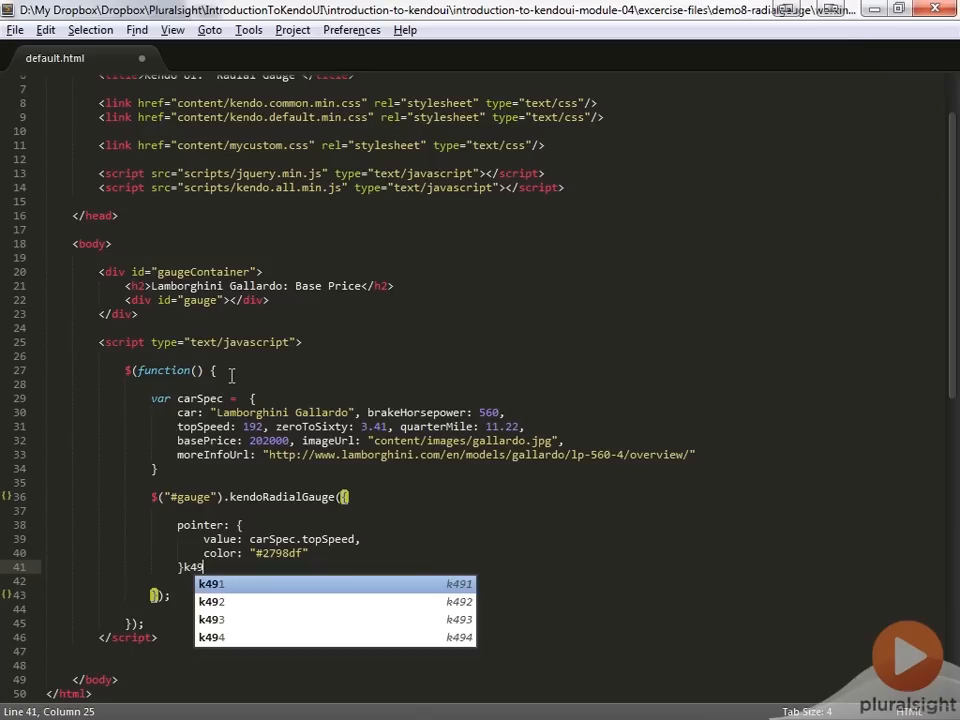